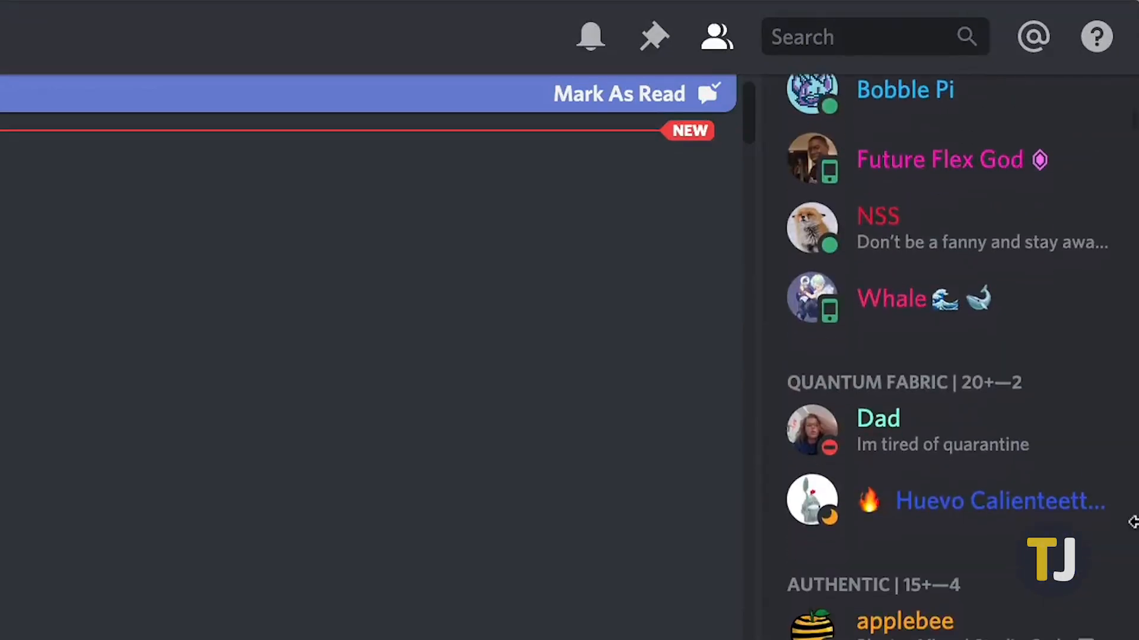
{"action": "scroll", "scroll_direction": "down", "scroll_amount": 3}
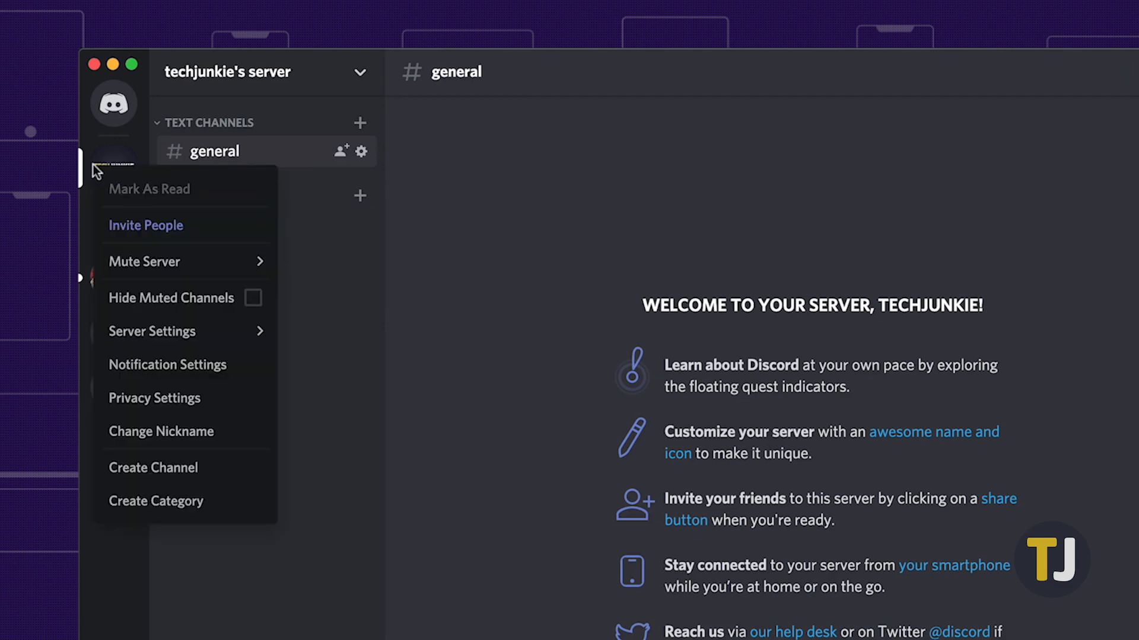
{"action": "mouse_move", "coordinate": [185, 331]}
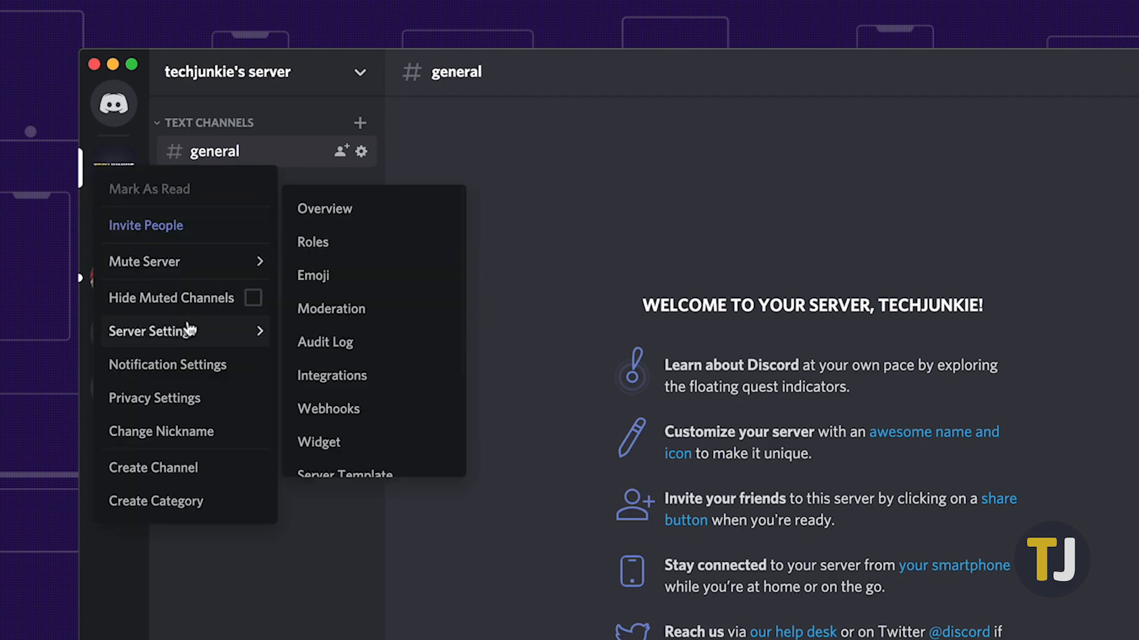
{"action": "left_click", "coordinate": [311, 242]}
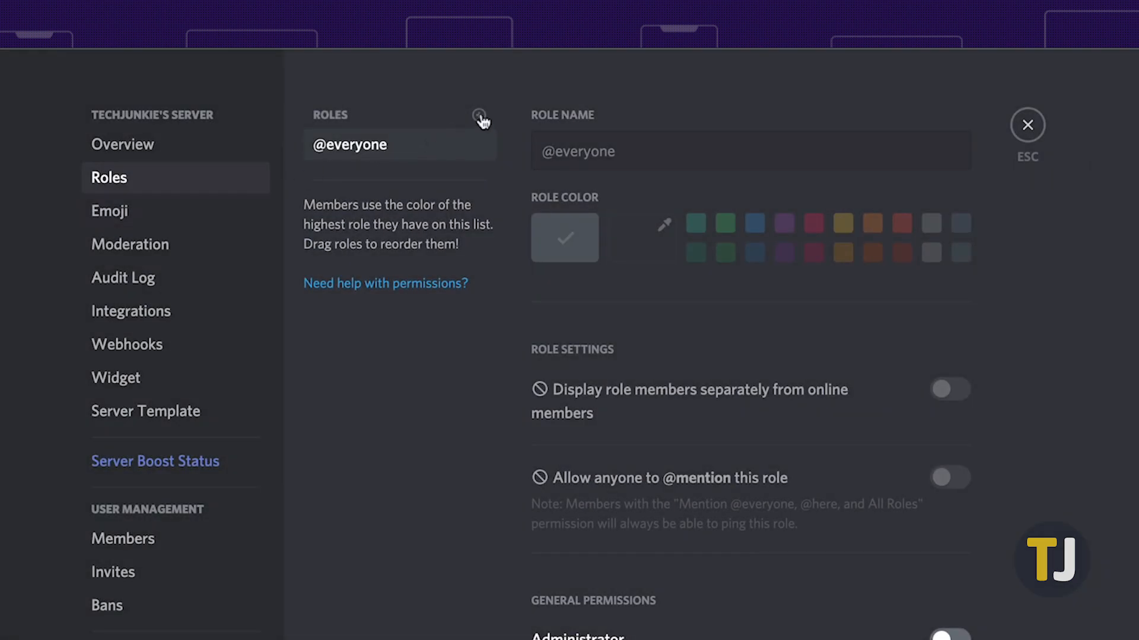
{"action": "left_click", "coordinate": [478, 115]}
{"action": "type", "text": "Admin"}
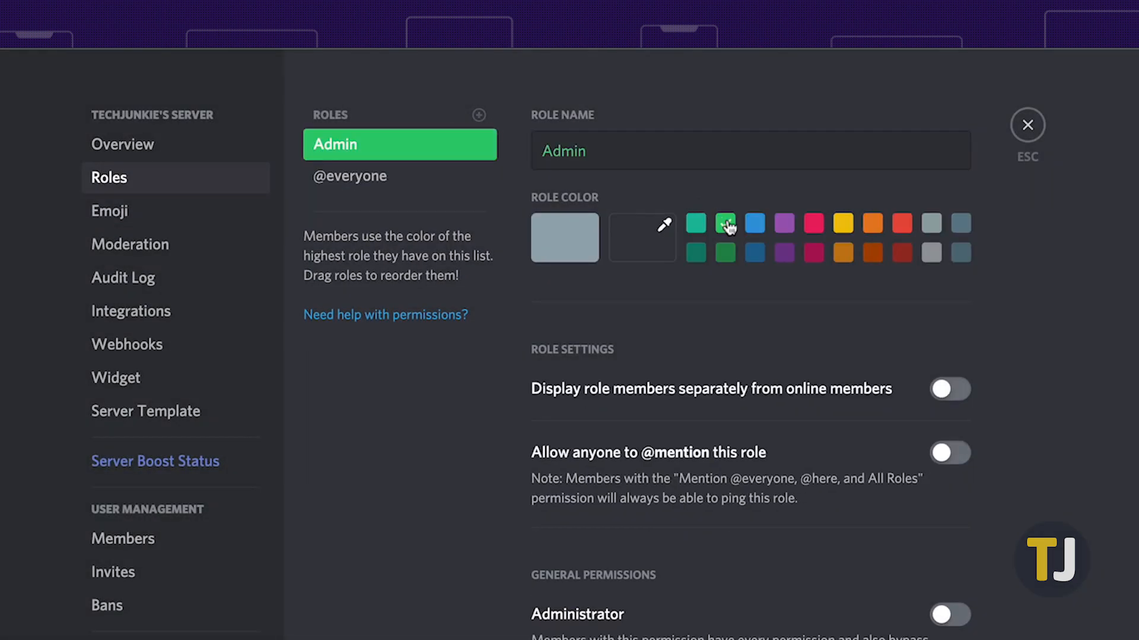
{"action": "scroll", "scroll_direction": "down", "scroll_amount": 3}
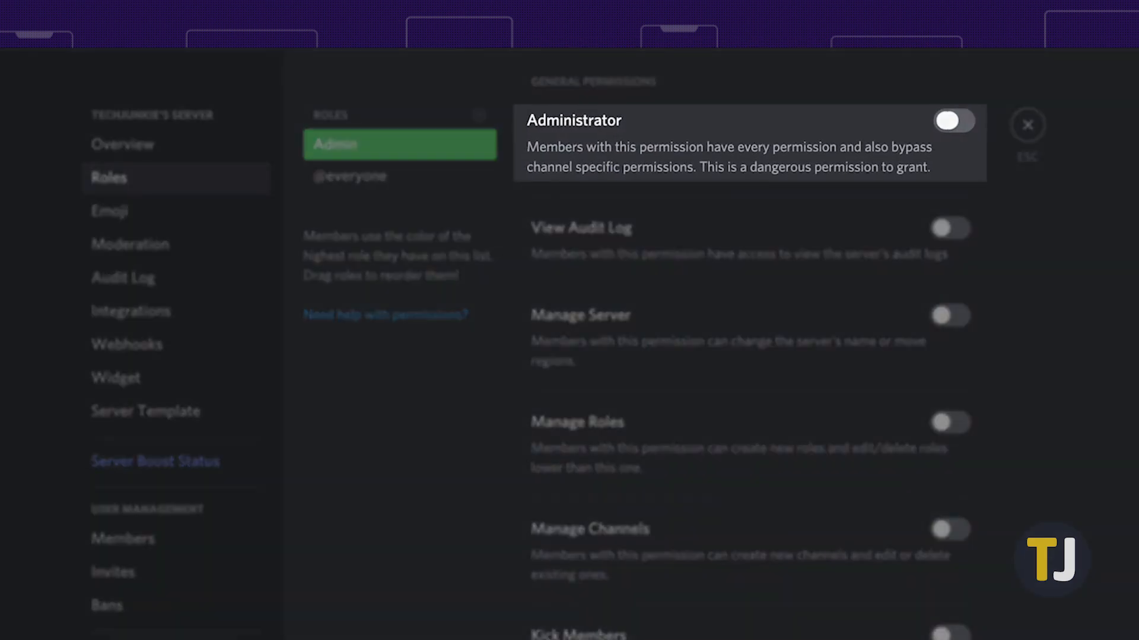
- Switch on Administrator for the Admin role and save the changes
{"action": "left_click", "coordinate": [949, 121]}
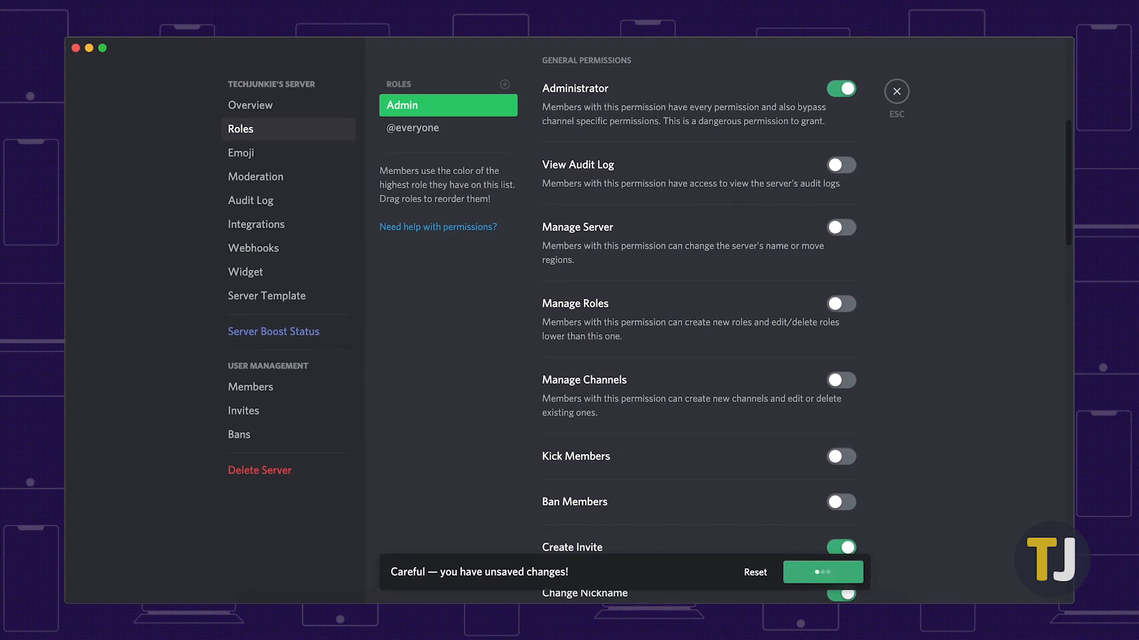
{"action": "left_click", "coordinate": [824, 572]}
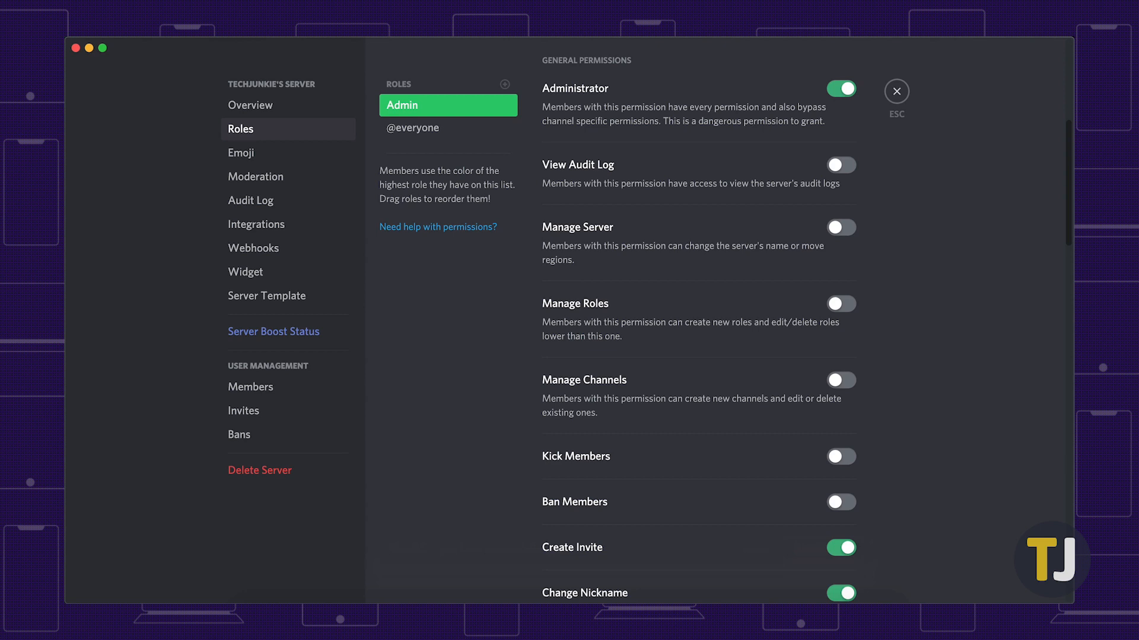
{"action": "mouse_move", "coordinate": [250, 387]}
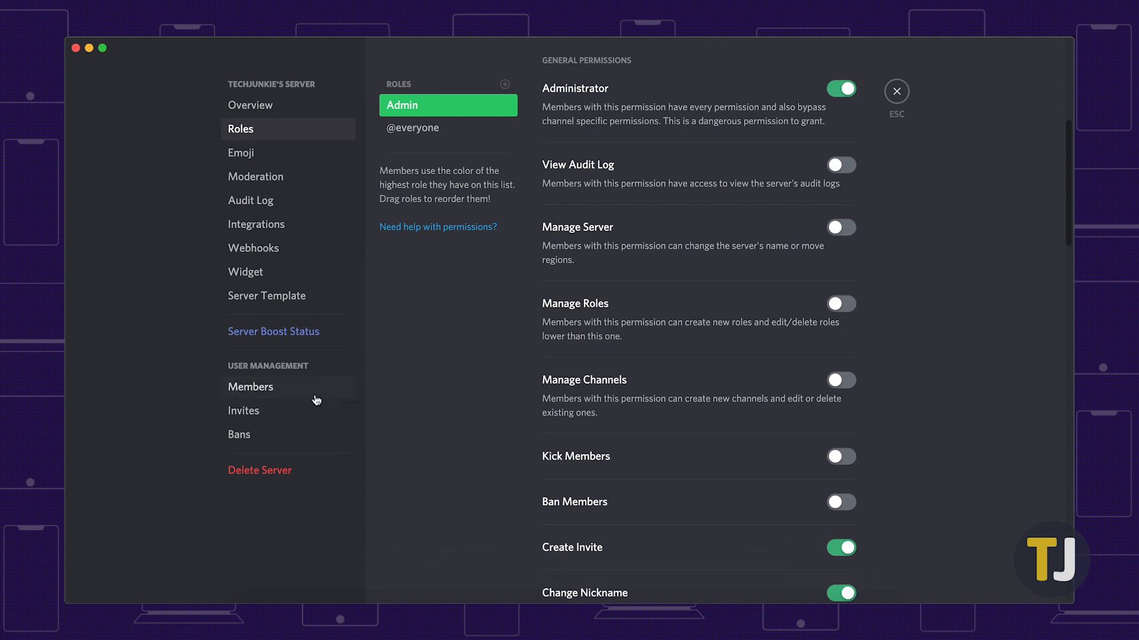
{"action": "left_click", "coordinate": [250, 387]}
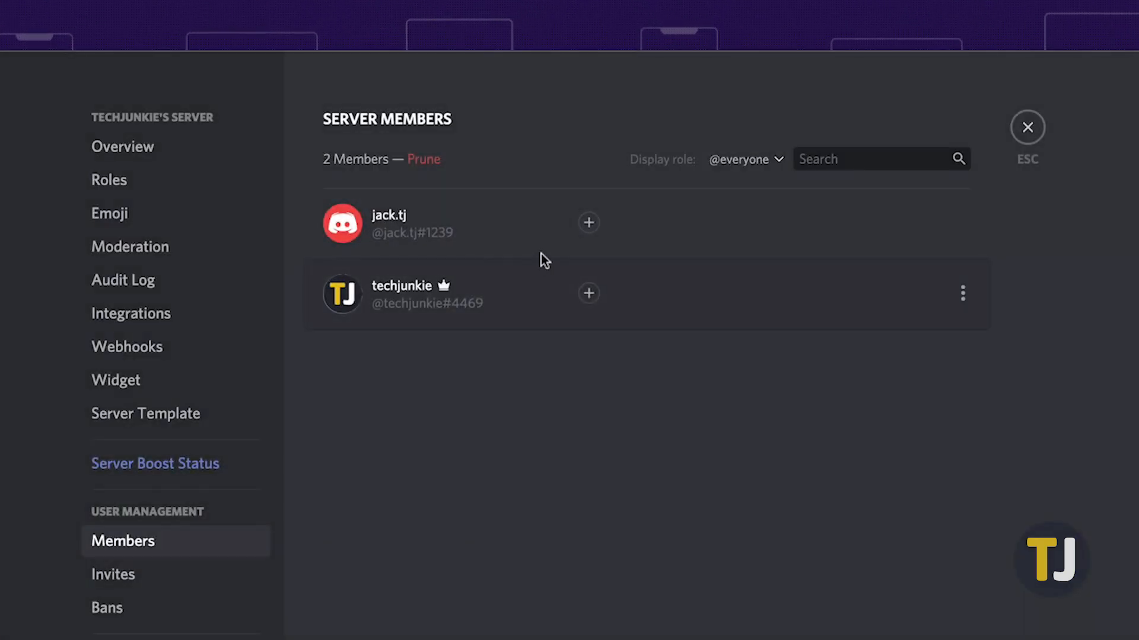
{"action": "left_click", "coordinate": [589, 223]}
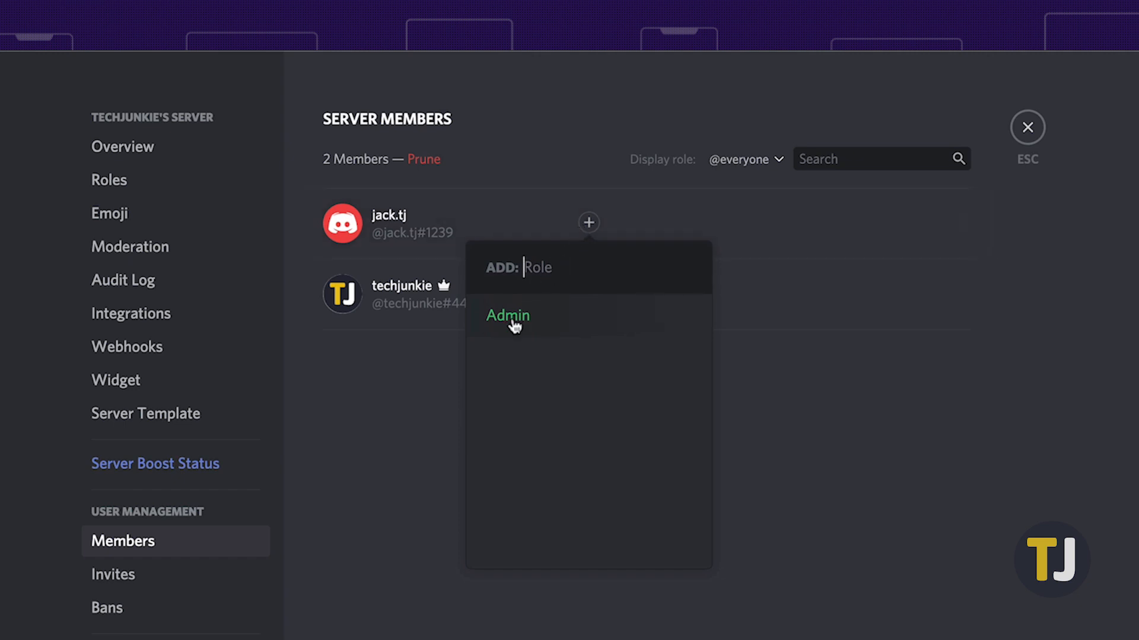
{"action": "left_click", "coordinate": [507, 315]}
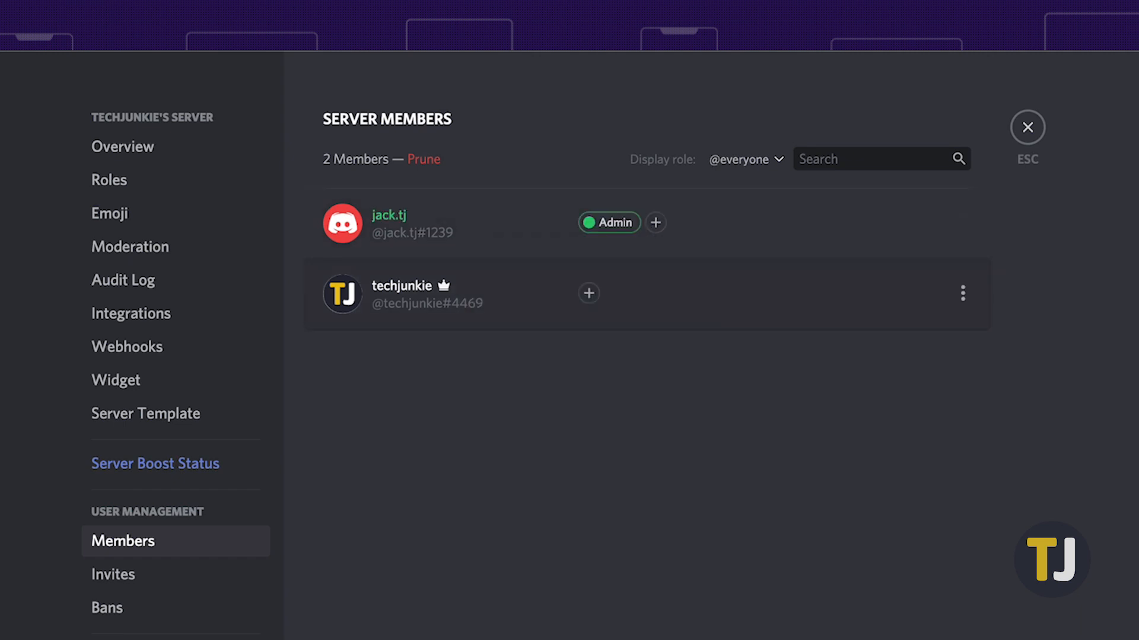